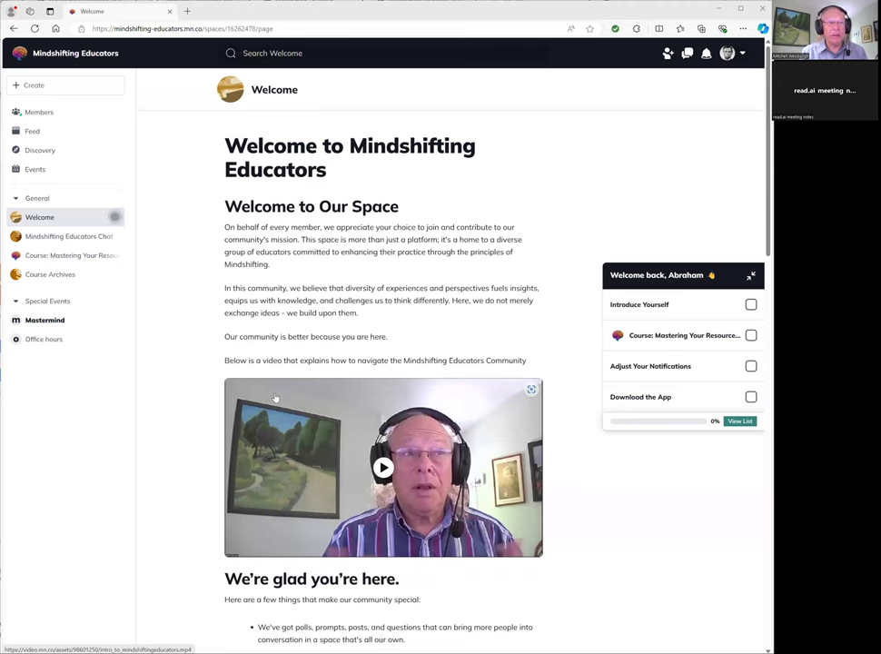
mouse_move(190, 432)
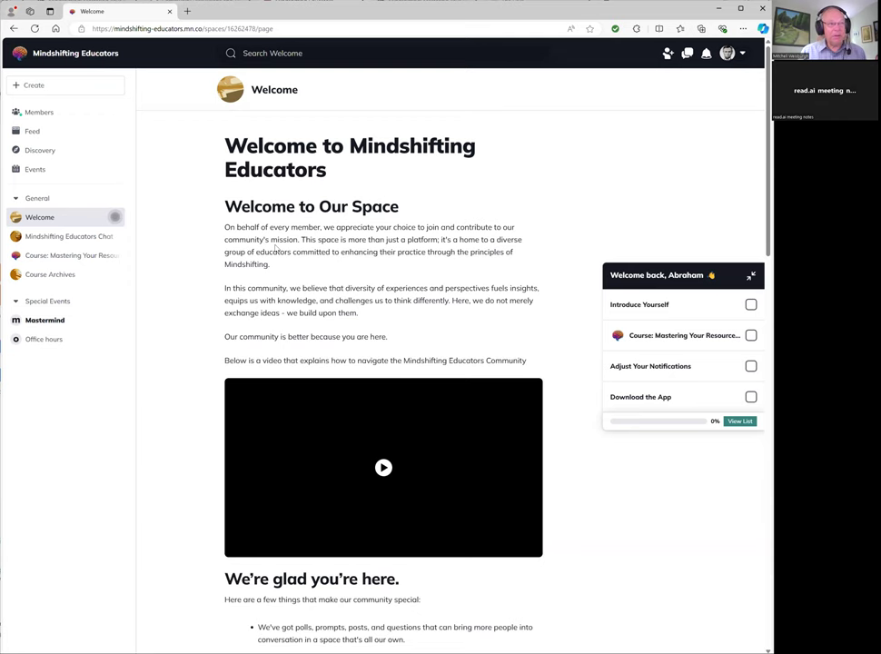
Scroll down the current page, then open the Mindshifting Educators Chat space.
scroll(down, 3)
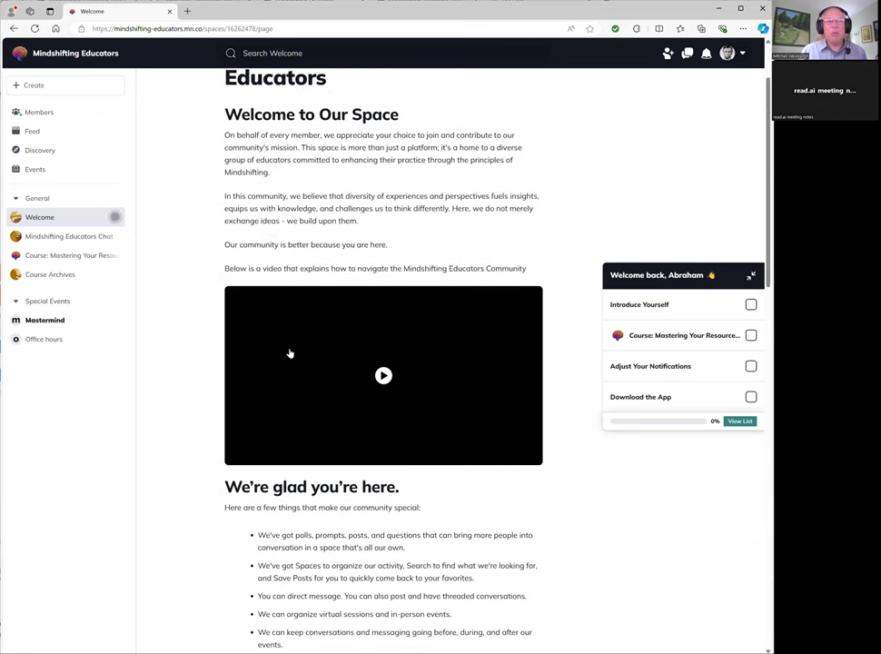
mouse_move(300, 370)
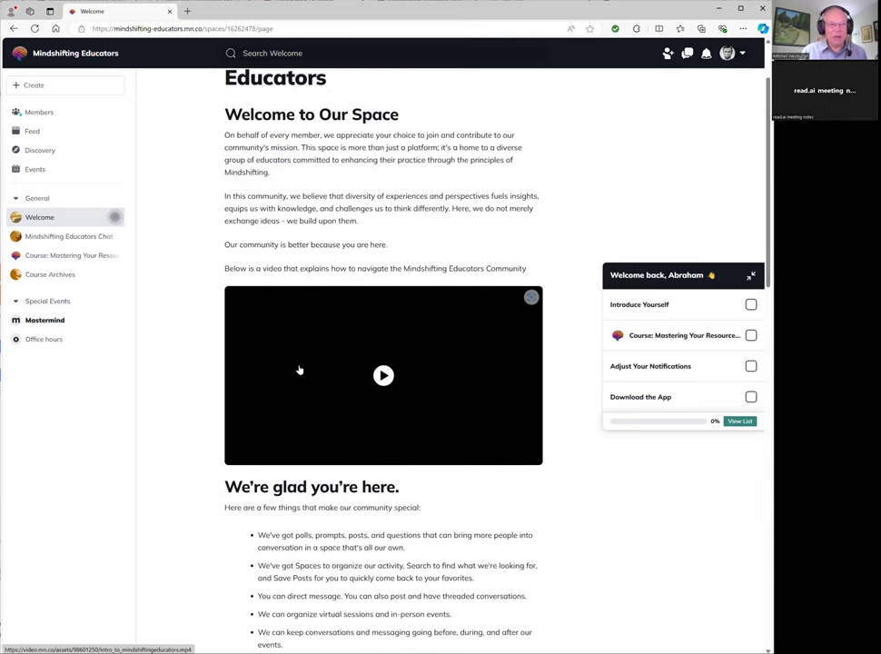
scroll(down, 3)
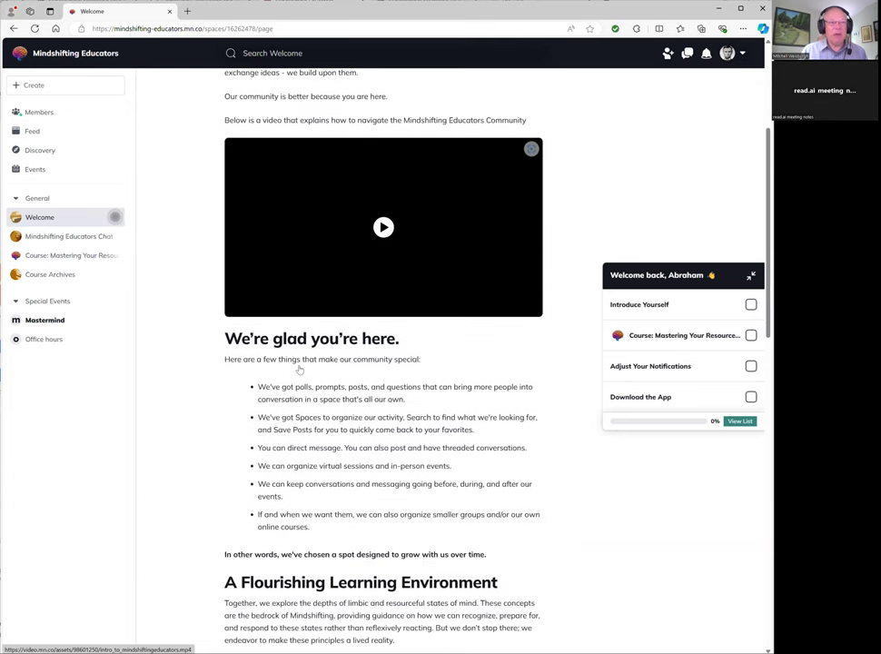
scroll(down, 3)
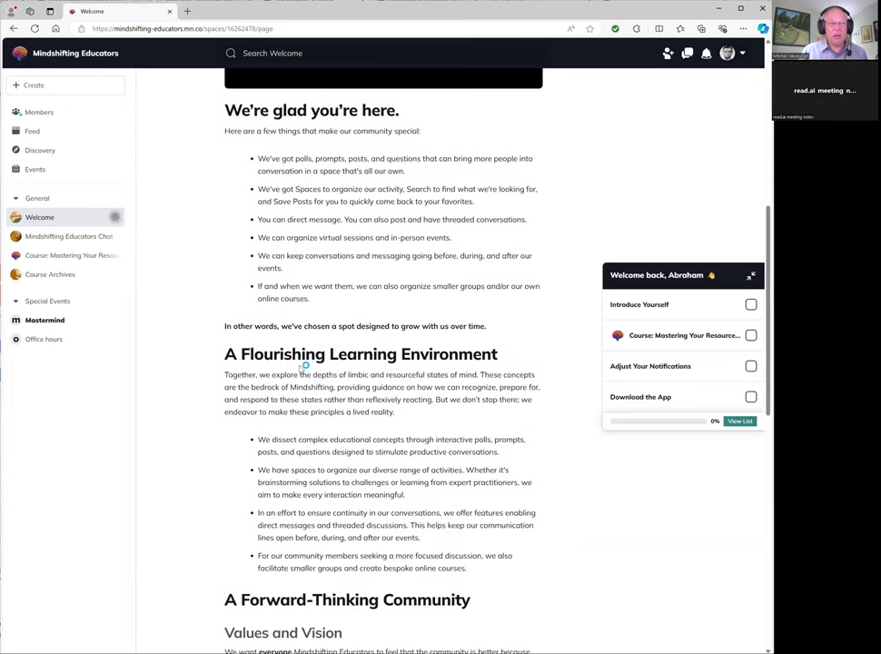
scroll(down, 3)
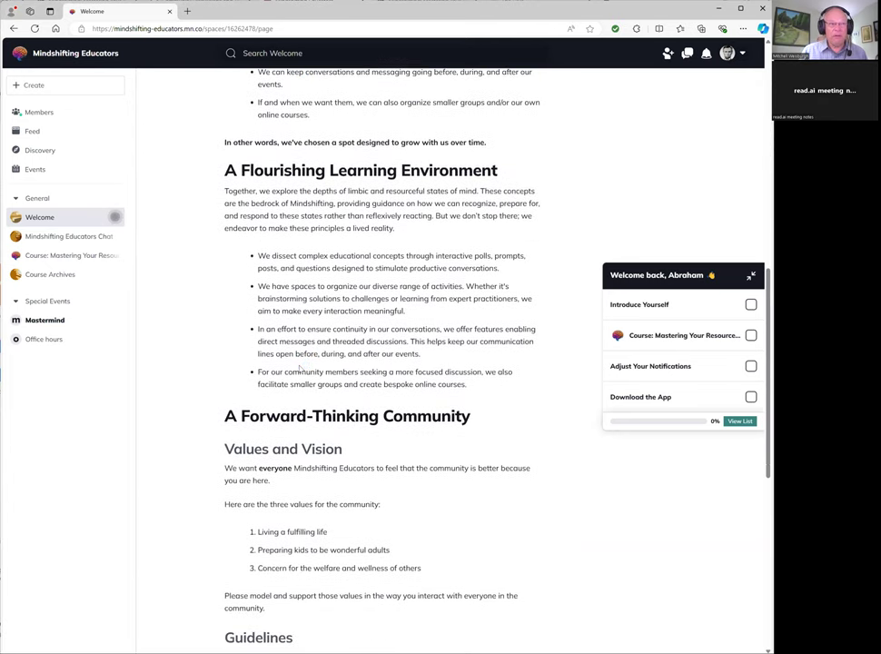
scroll(down, 3)
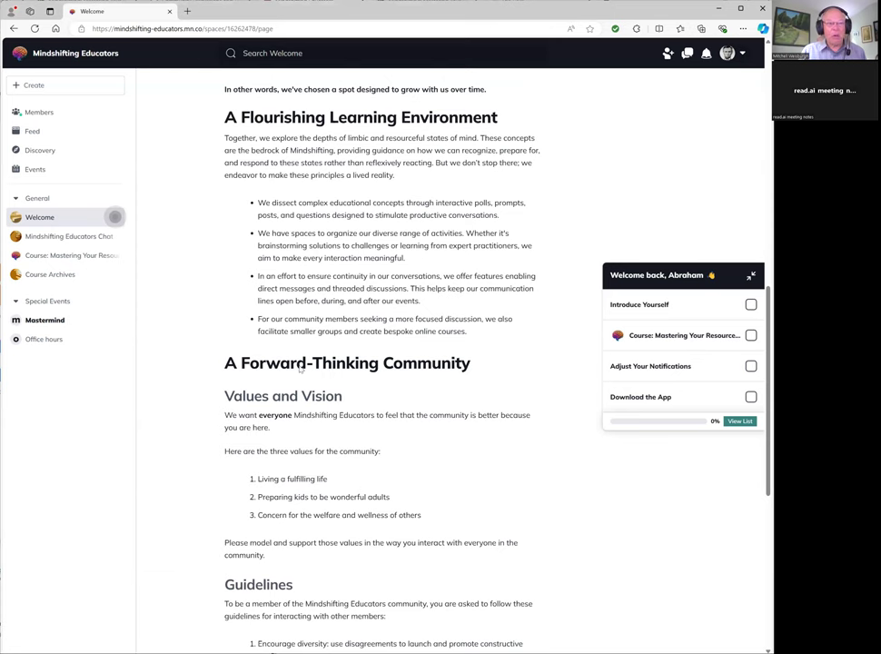
scroll(down, 3)
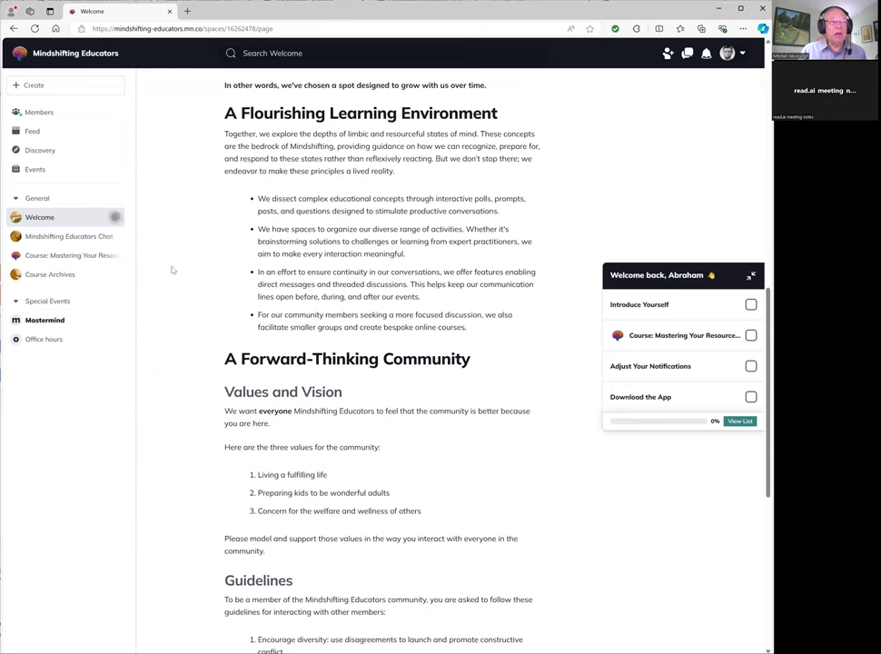
mouse_move(63, 236)
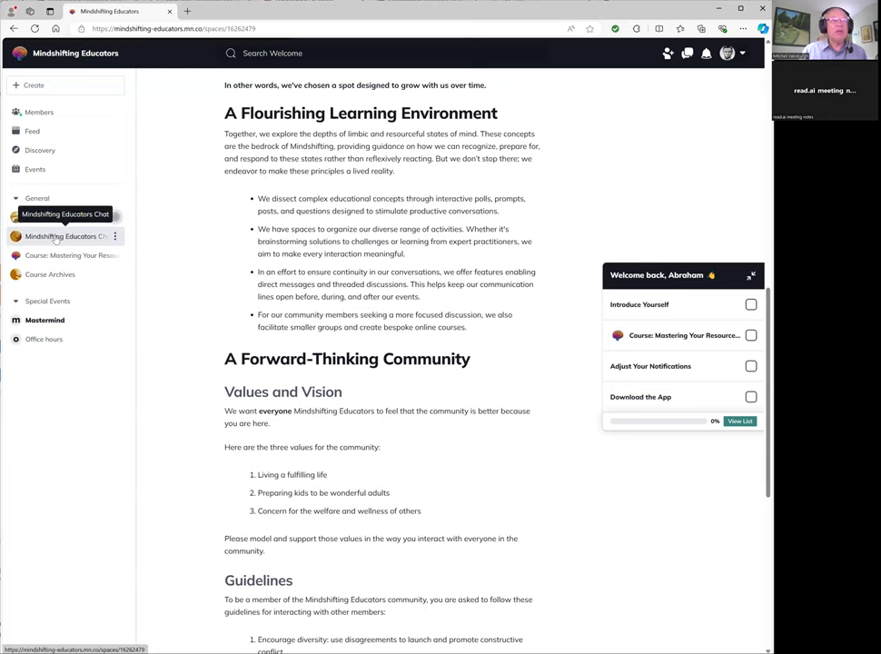
click(62, 236)
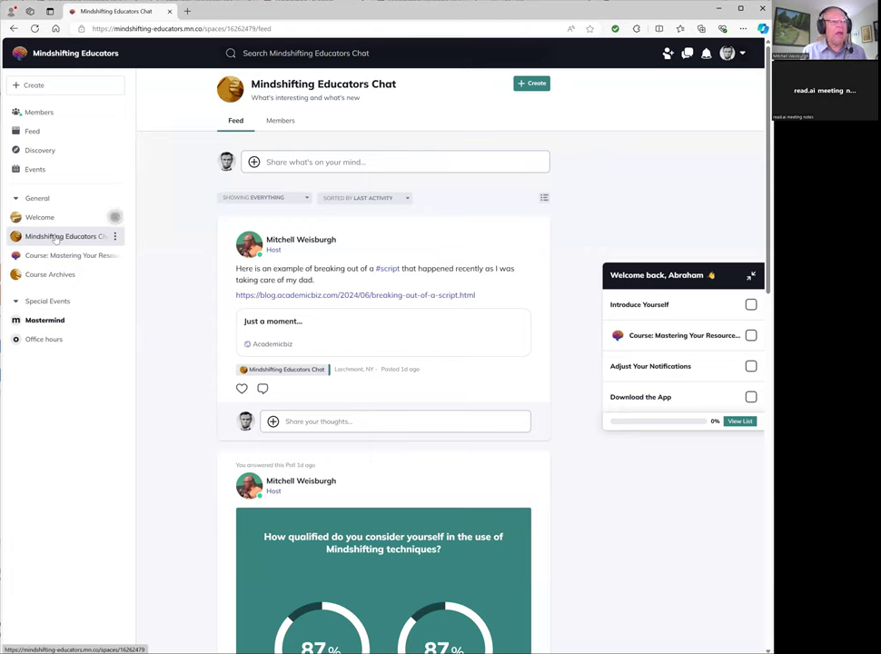
mouse_move(212, 528)
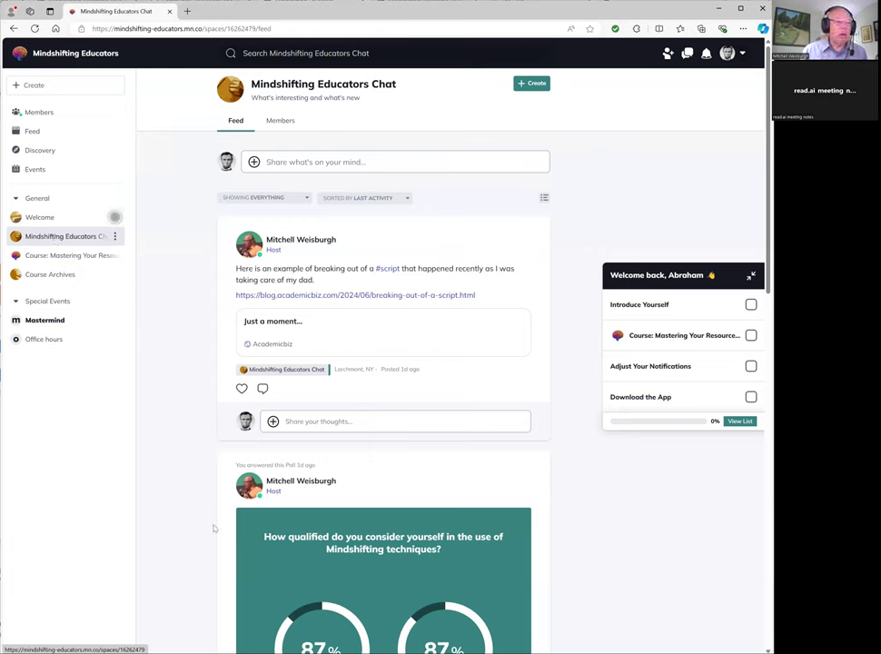
Scroll past the chat's polls, start a comment on the top post, and dismiss the hashtag tip.
scroll(down, 3)
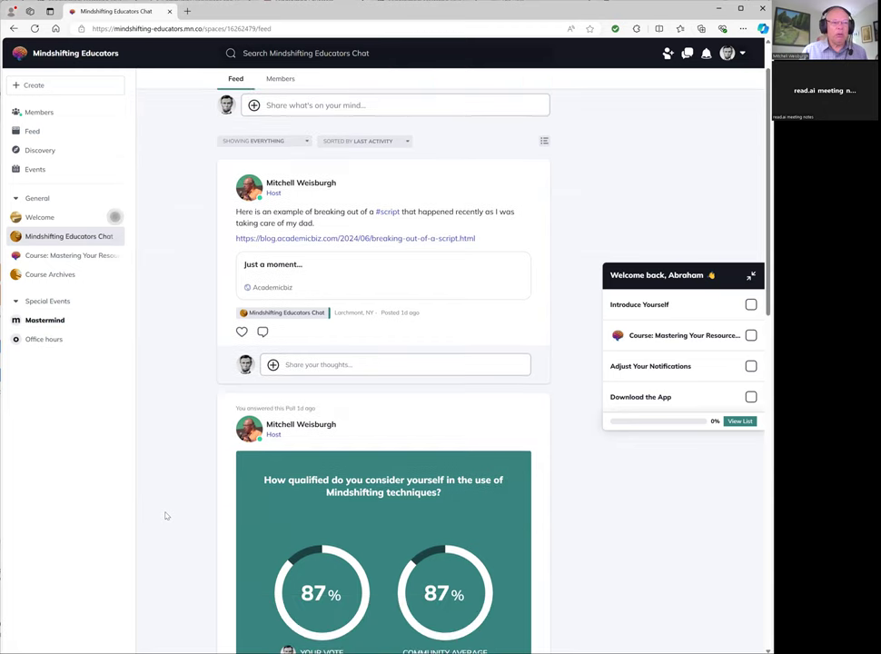
scroll(down, 3)
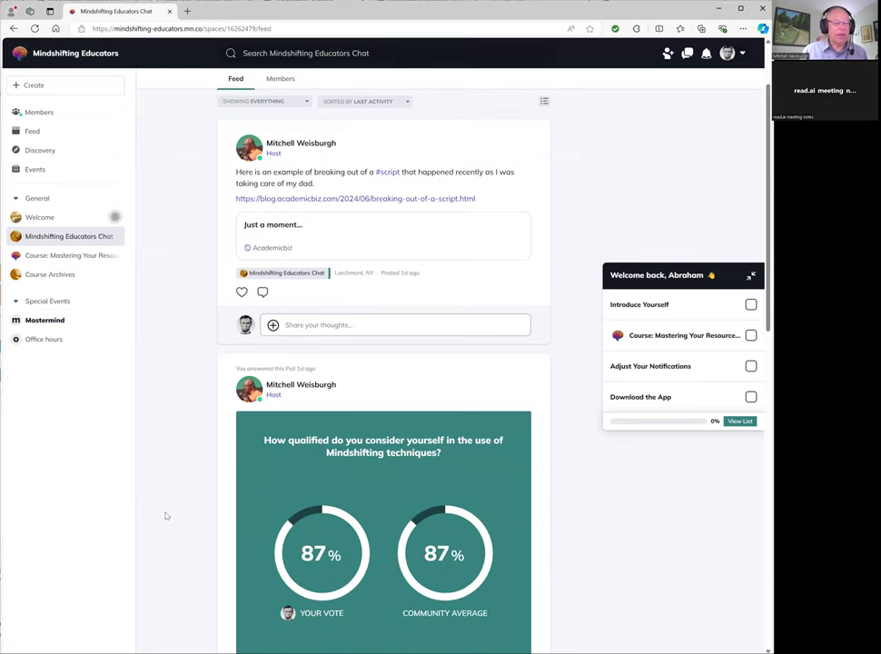
scroll(down, 3)
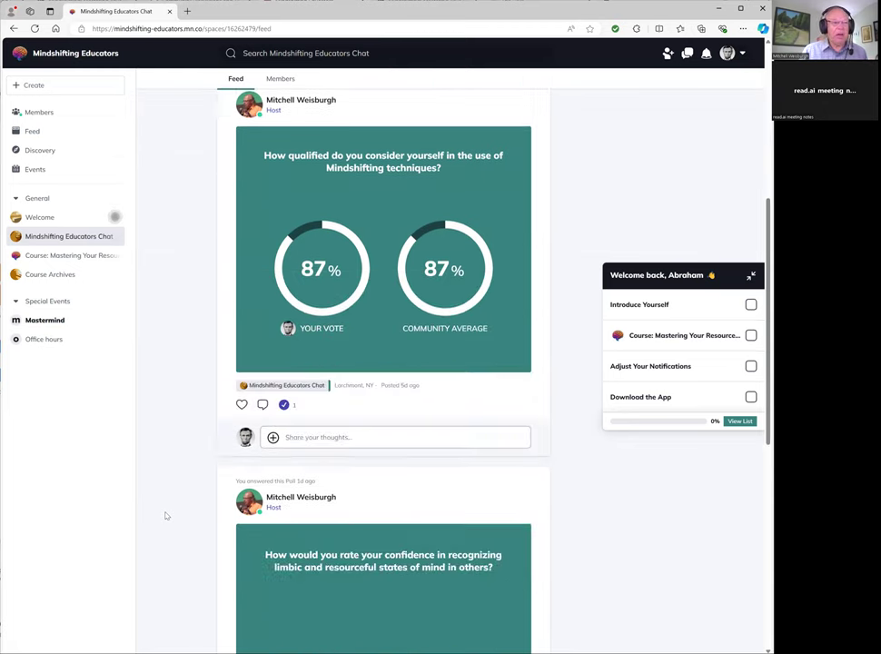
scroll(down, 3)
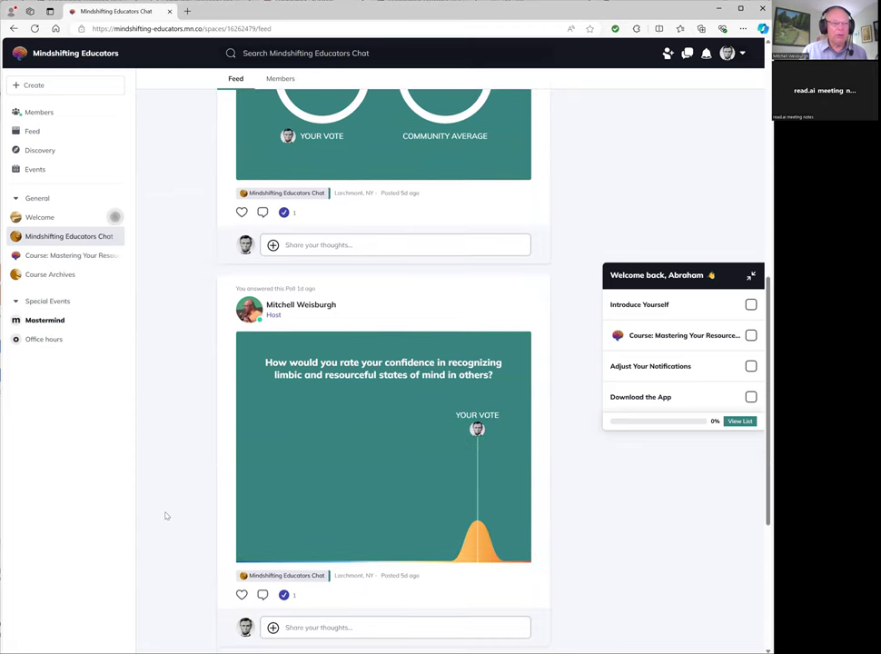
scroll(down, 3)
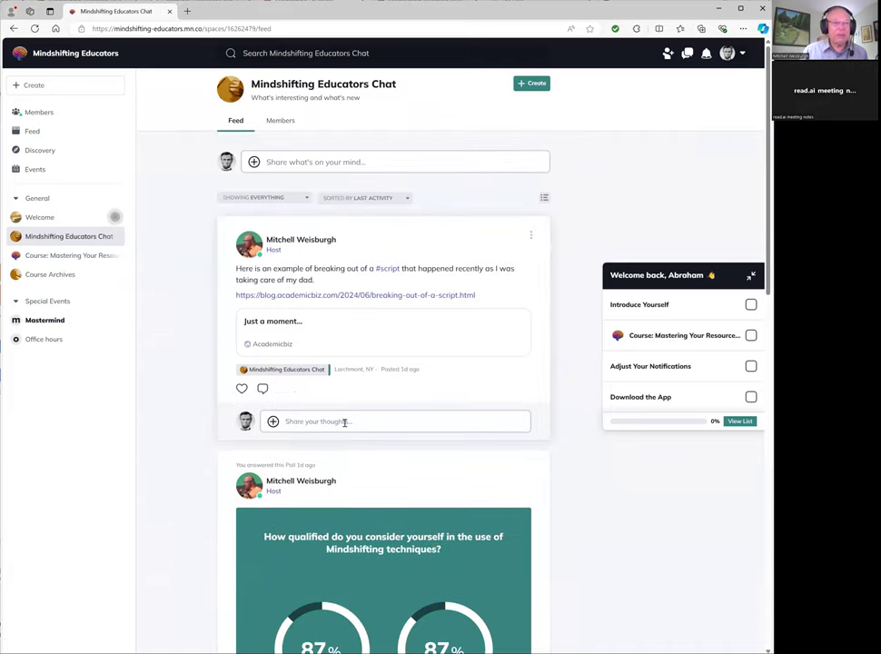
click(345, 421)
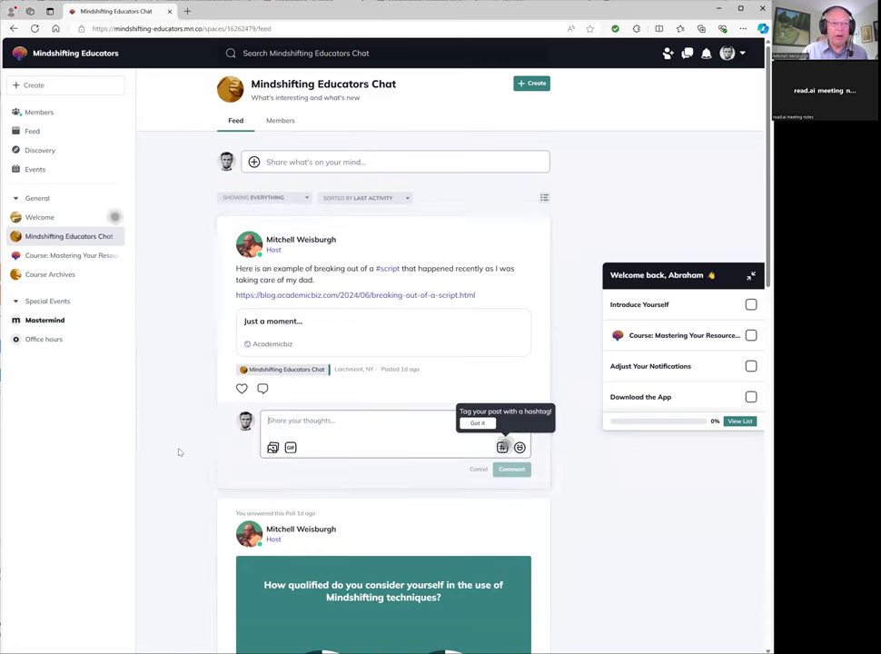
click(477, 423)
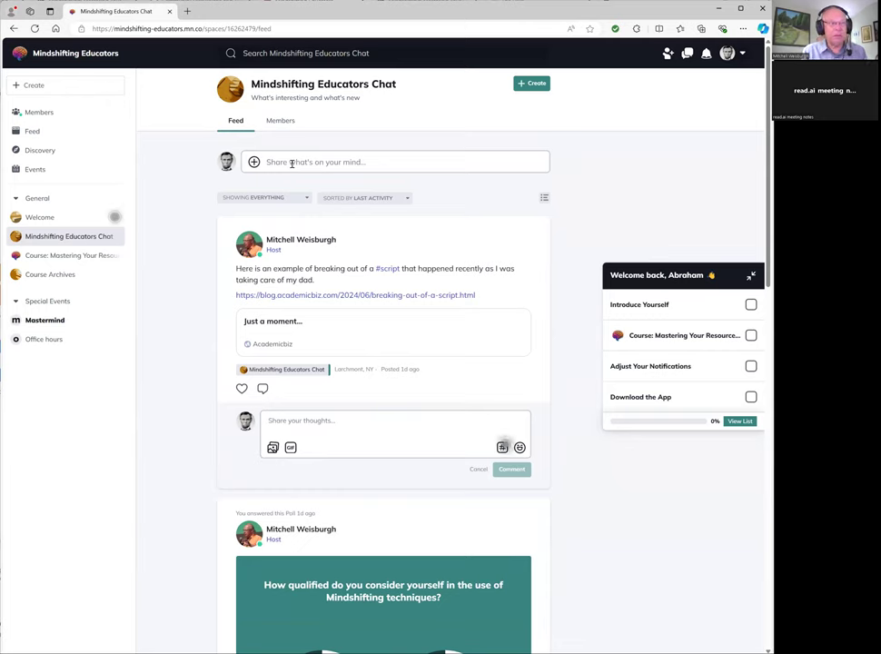
mouse_move(186, 177)
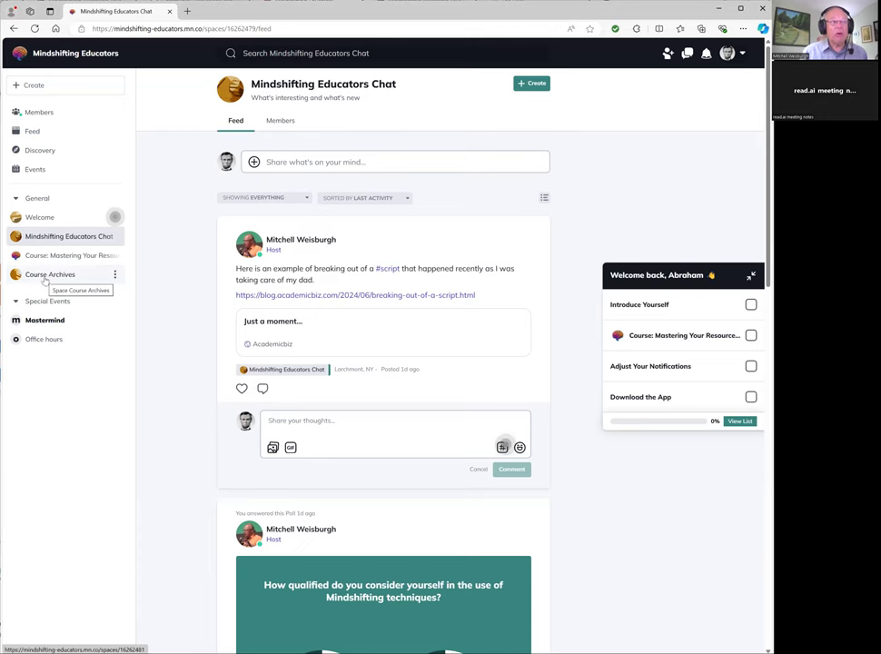
Open Course Archives and scroll down to the Archives for Conflicts to Collaboration section.
click(50, 275)
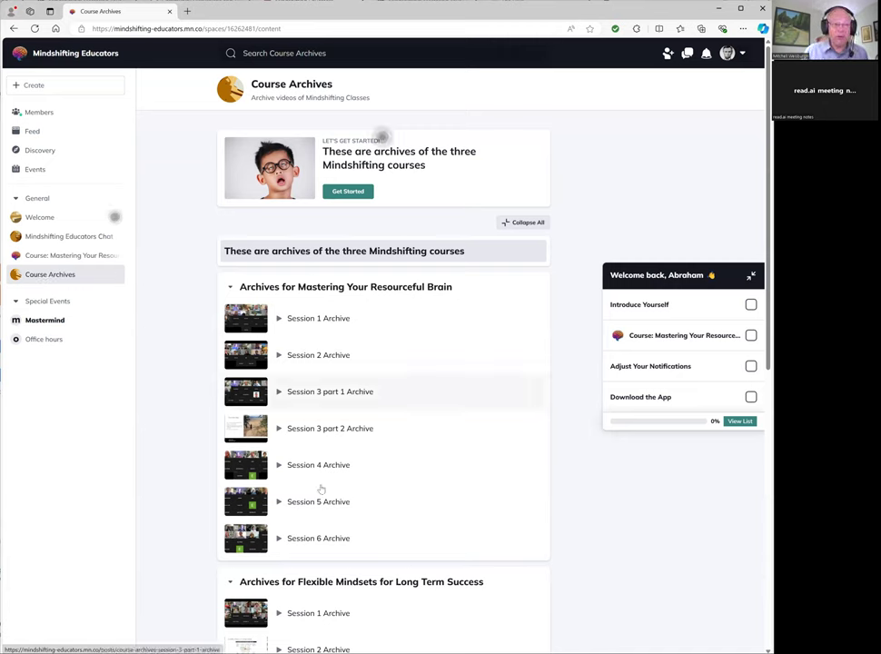
scroll(down, 3)
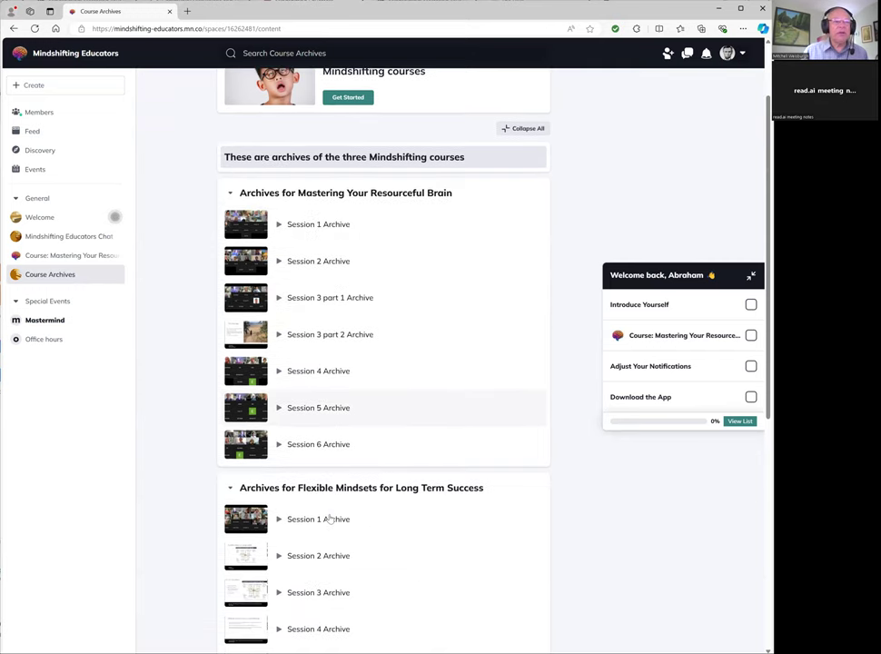
scroll(down, 3)
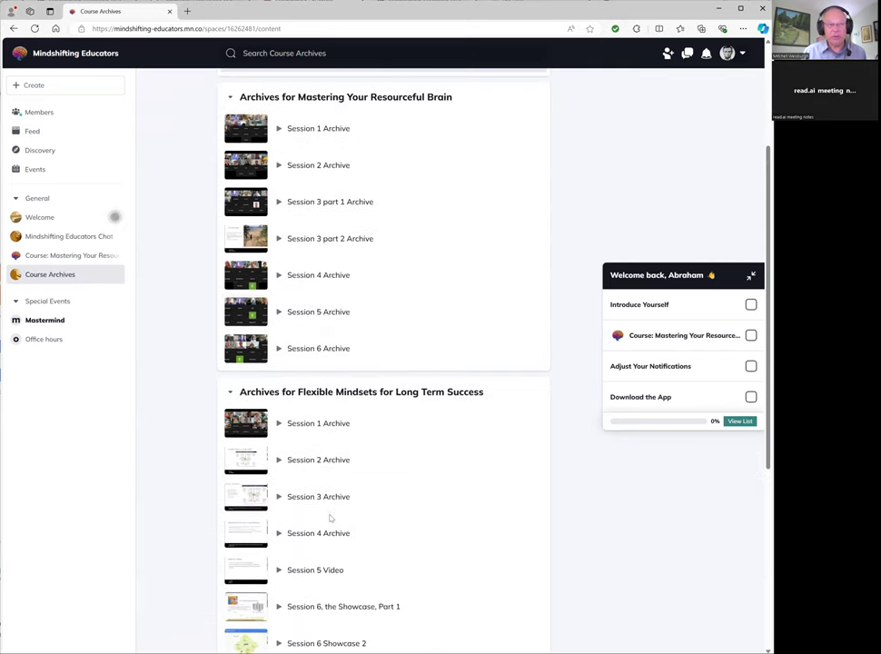
scroll(down, 3)
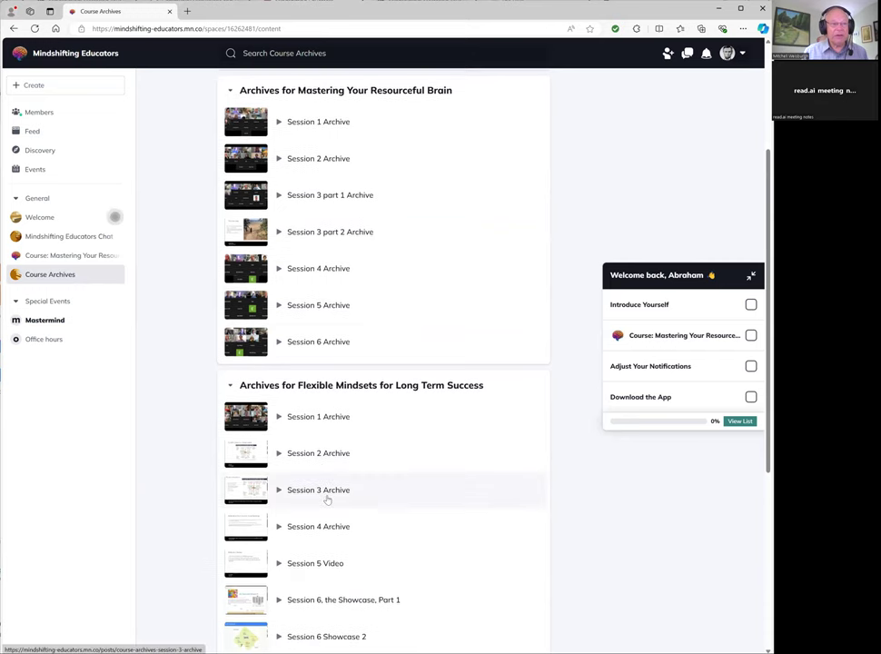
scroll(down, 3)
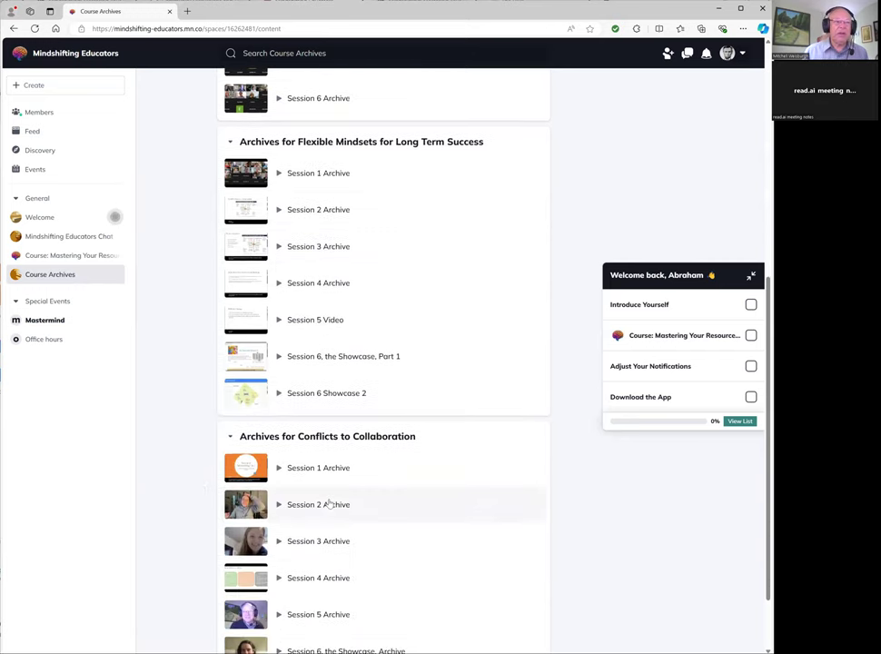
scroll(down, 3)
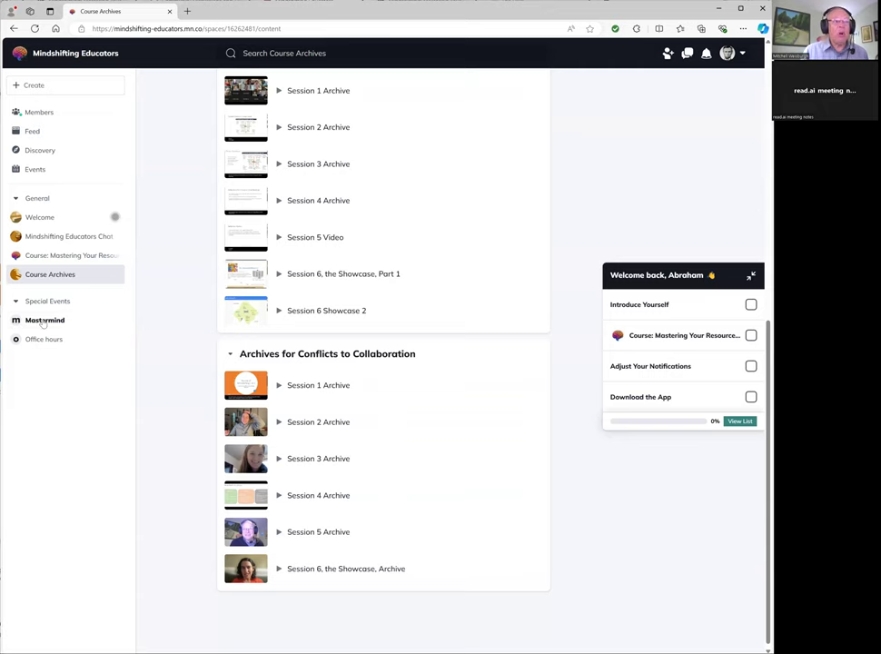
View the Mastermind events space, then open Office hours with its September and October sessions.
click(44, 320)
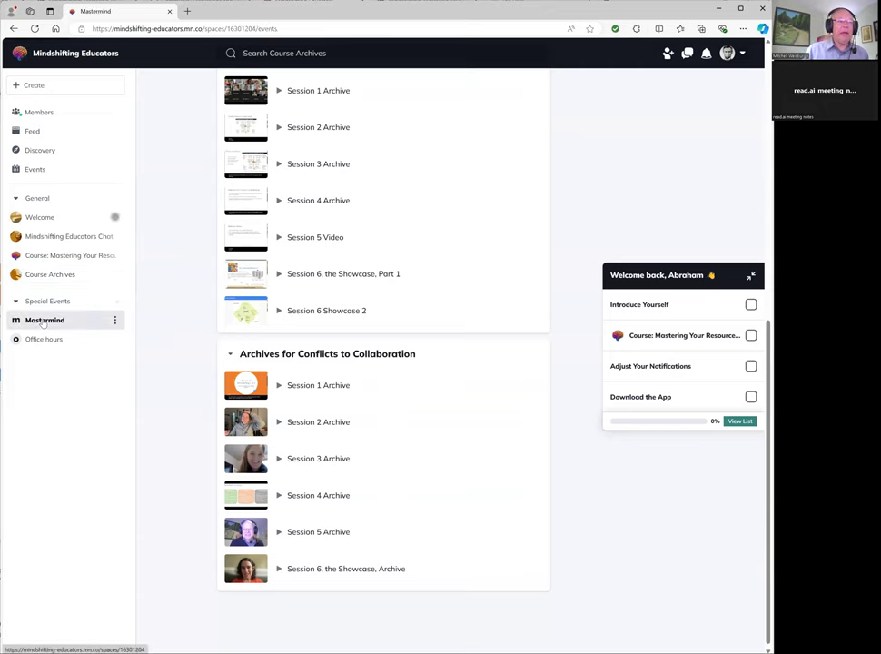
click(44, 320)
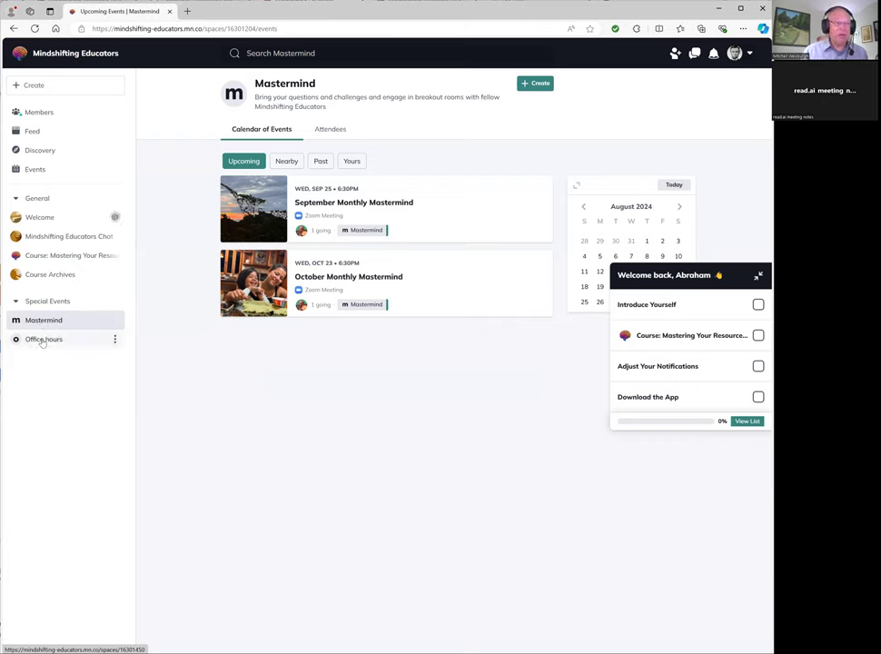
click(44, 339)
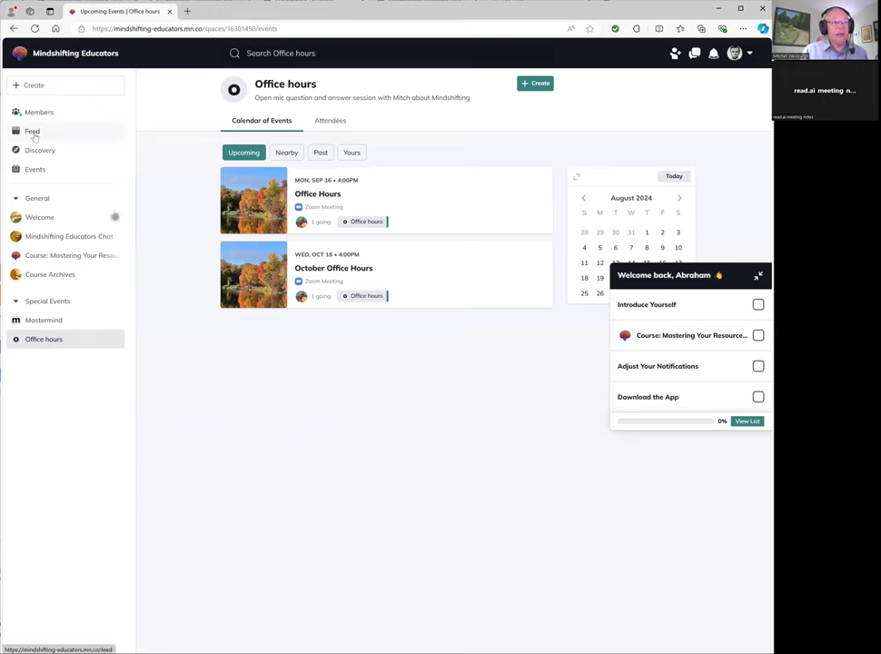
Visit the Feed and Discovery pages, then open the community Events calendar.
click(32, 130)
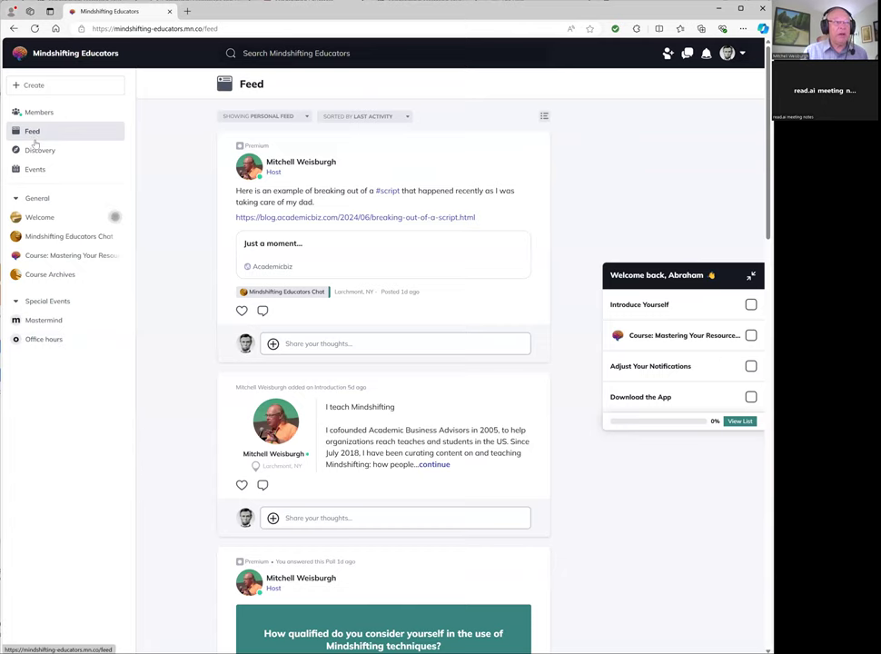
click(40, 150)
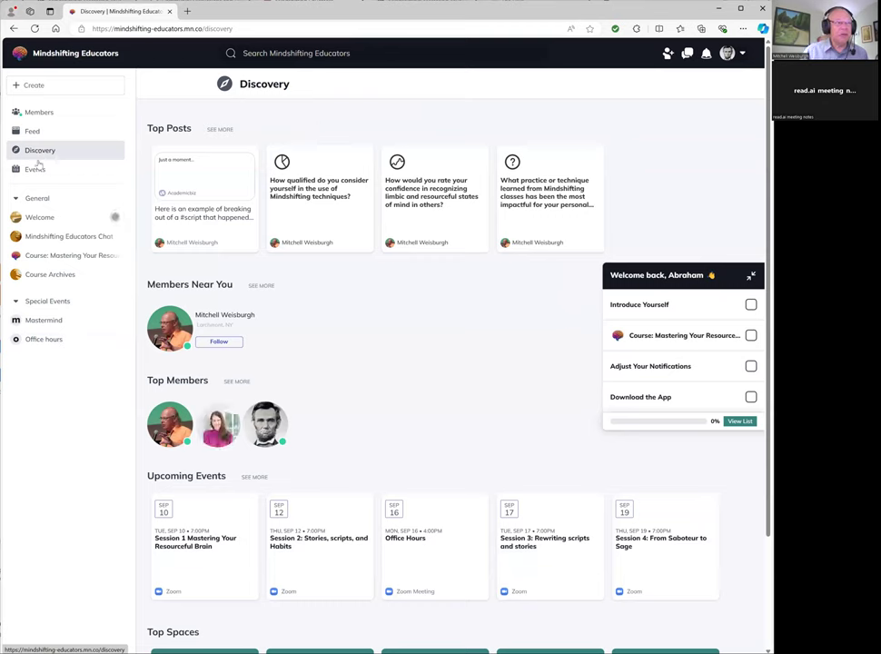
click(34, 169)
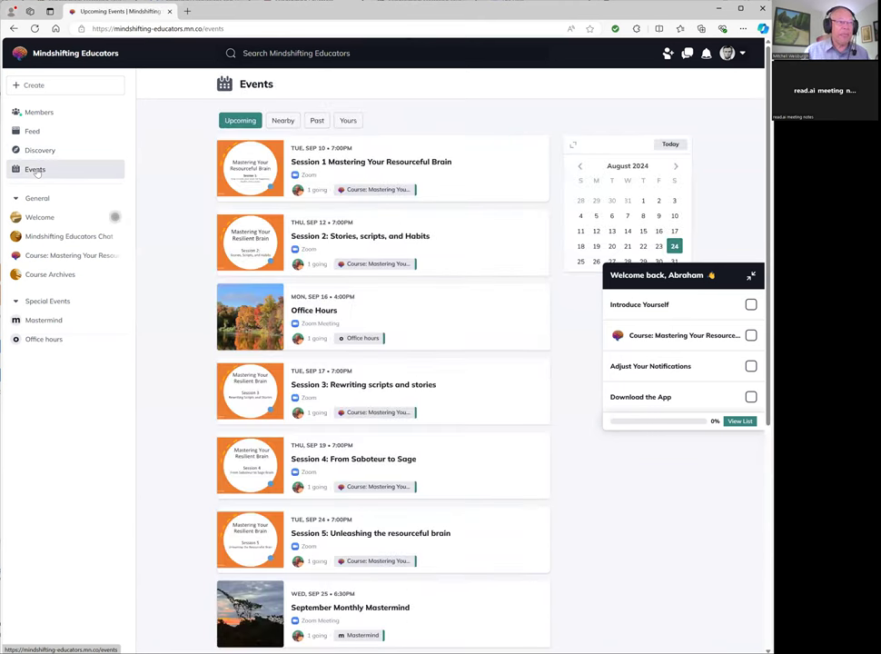
mouse_move(52, 327)
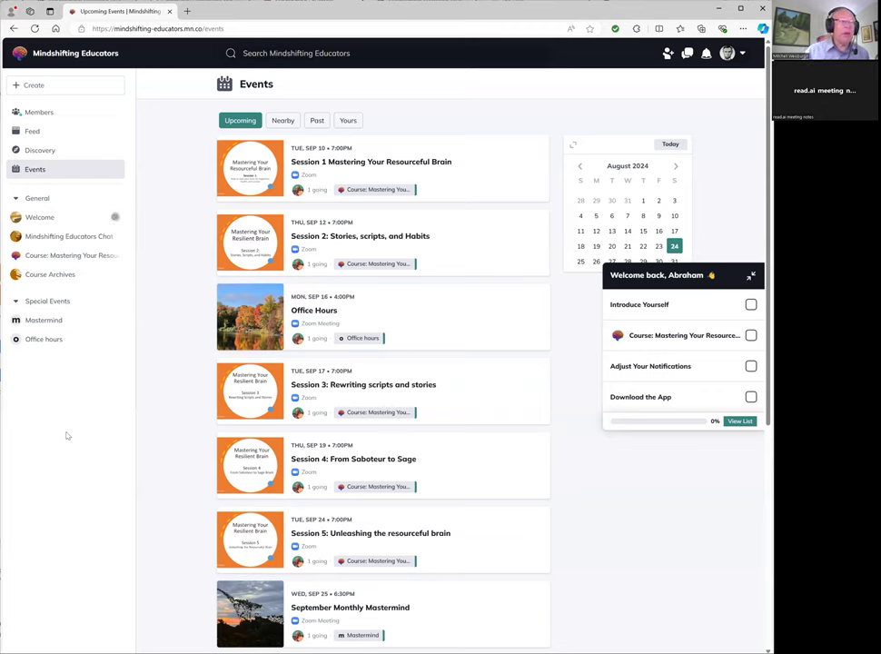
mouse_move(53, 432)
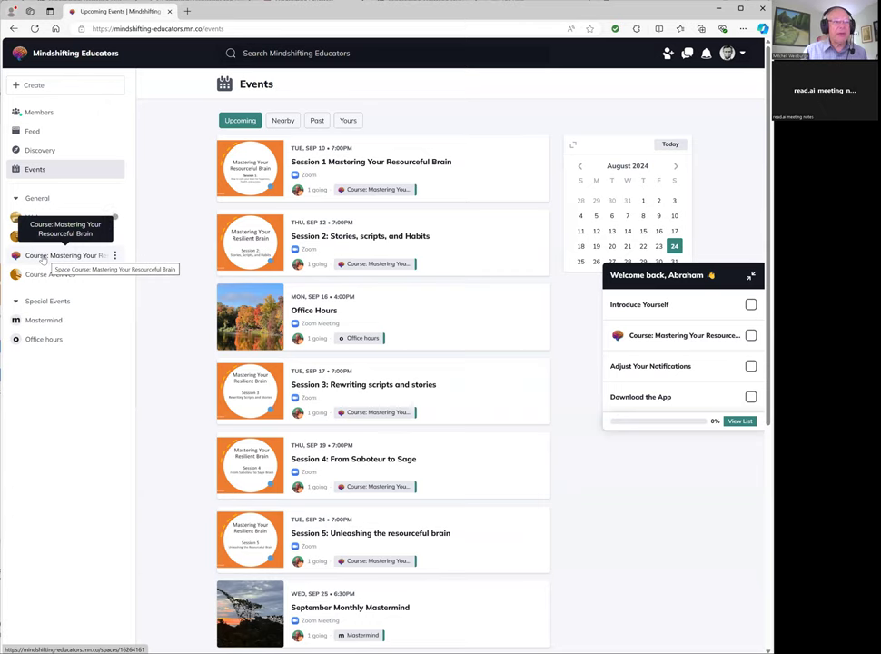
Open the Course: Mastering Your Resourceful Brain space and scroll through its Overview material.
click(64, 256)
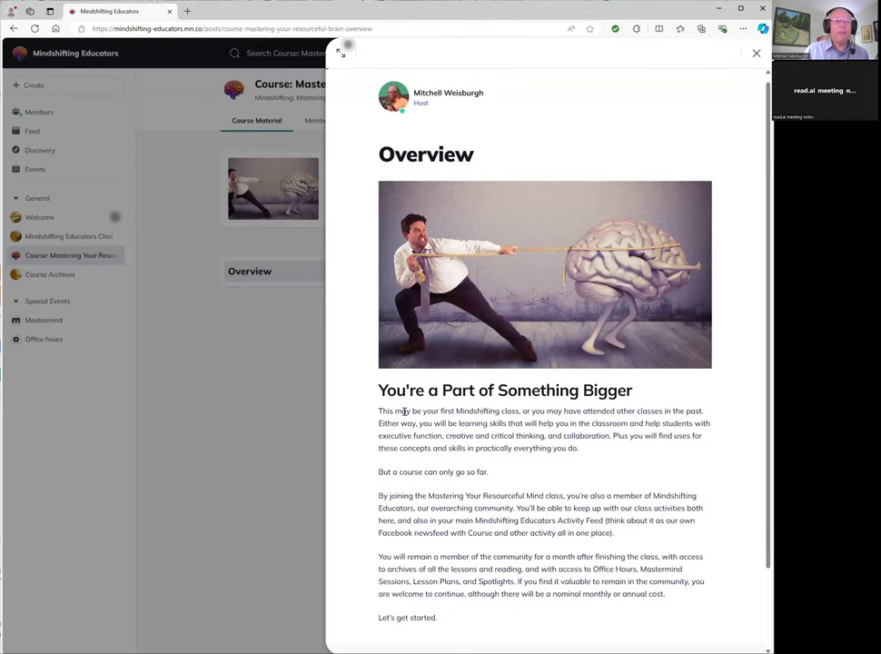
scroll(down, 3)
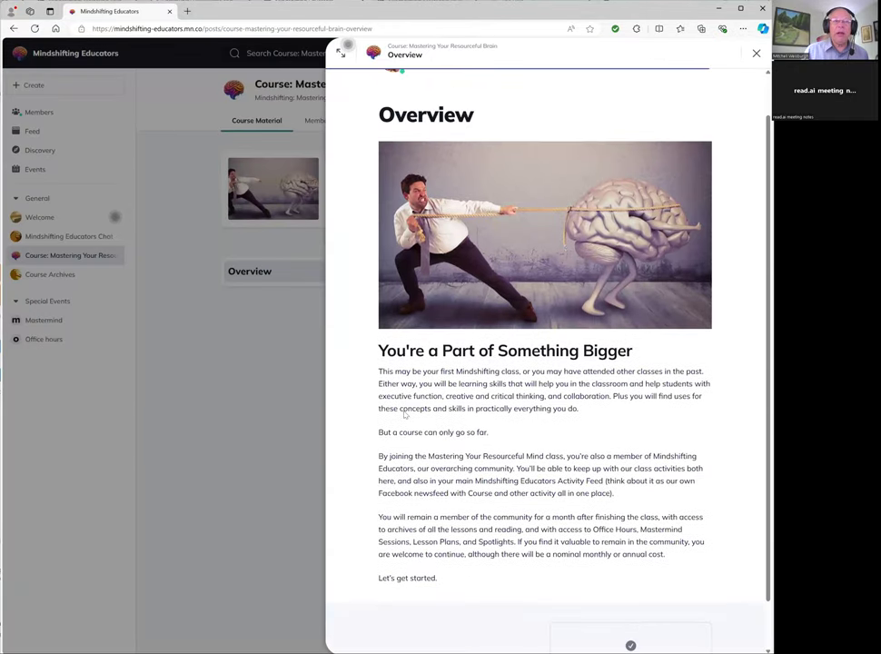
scroll(down, 3)
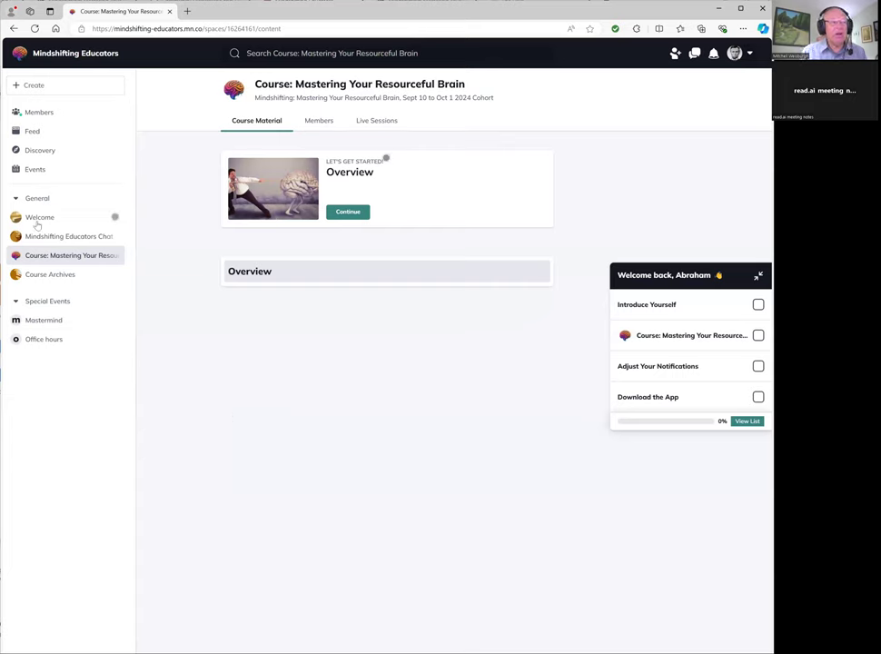
Return to Mindshifting Educators Chat, showing the dad-script post and a poll.
click(60, 236)
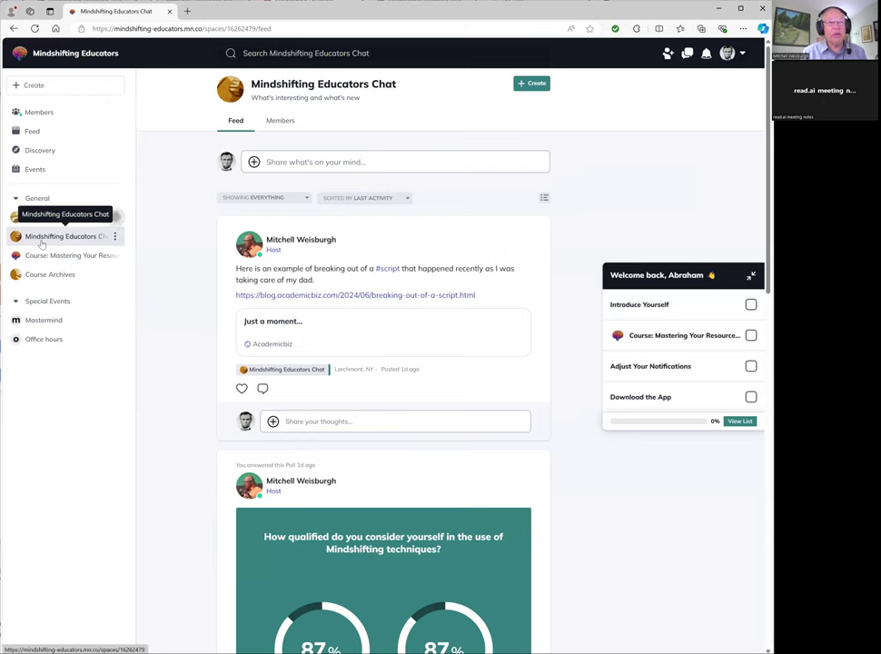
mouse_move(45, 249)
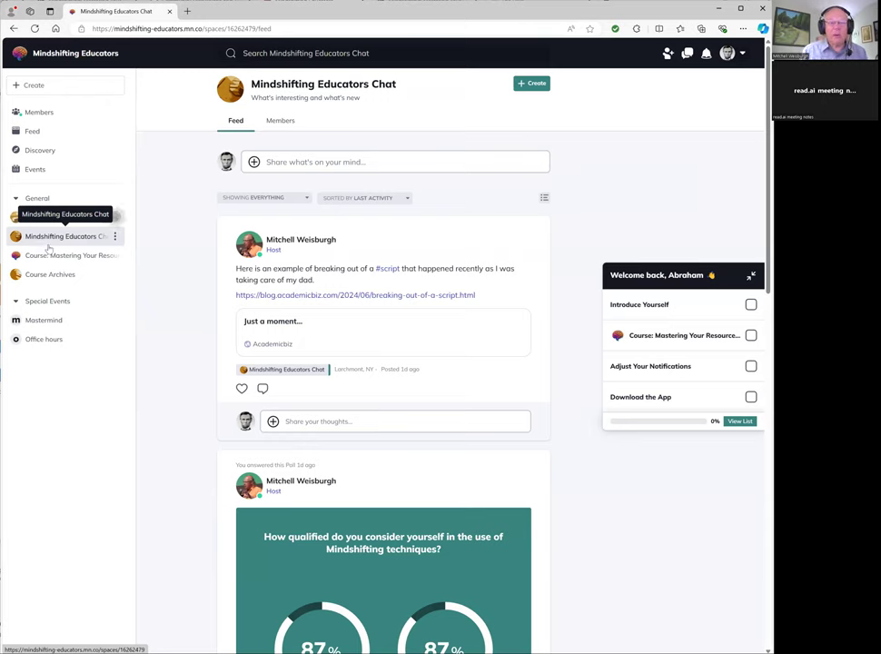